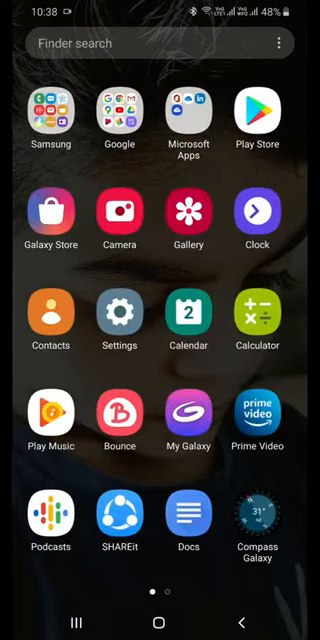
# Launch Settings from the app drawer and scroll down to Advanced features.
pyautogui.click(118, 320)
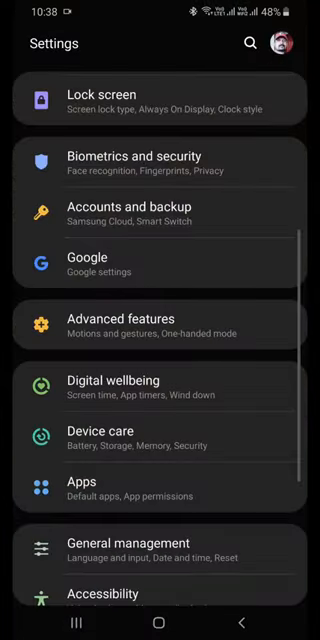
pyautogui.scroll(-3)
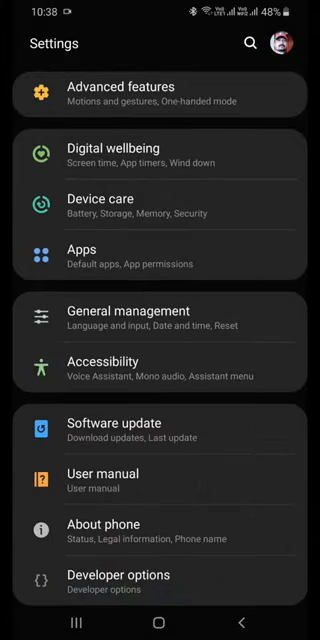
pyautogui.scroll(-3)
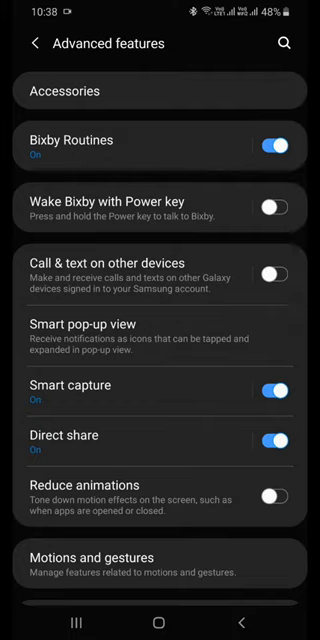
# Scroll through Advanced features toward Motions and gestures and Panic mode.
pyautogui.scroll(-3)
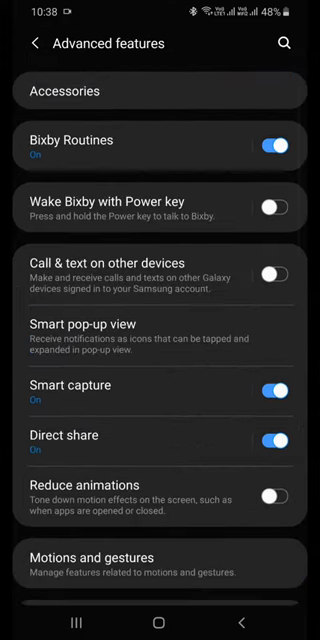
pyautogui.scroll(-3)
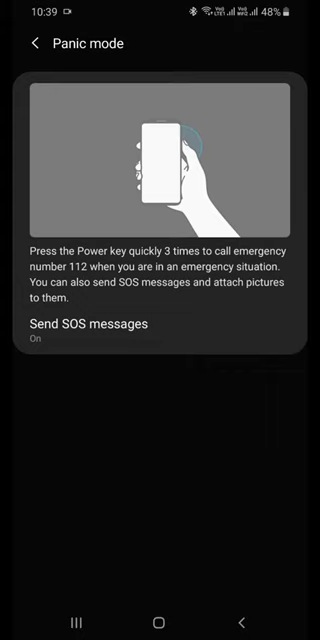
# Enter Send SOS messages and view Send messages to, listing two emergency contacts.
pyautogui.click(160, 352)
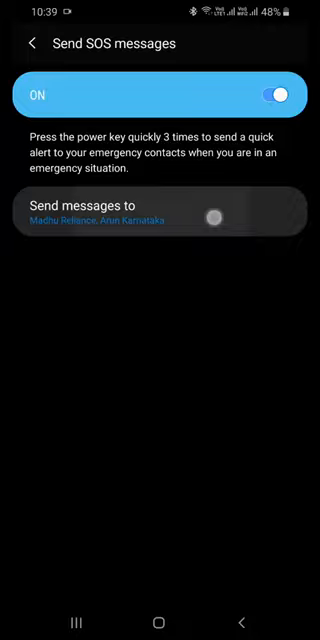
pyautogui.click(160, 212)
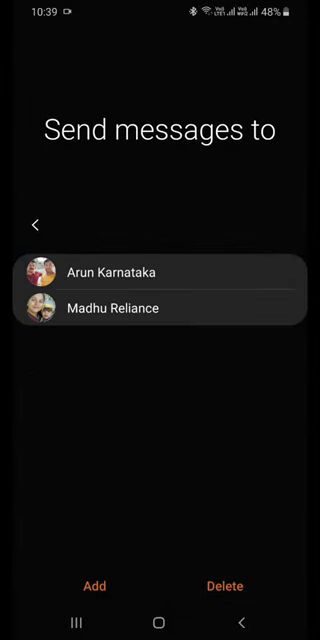